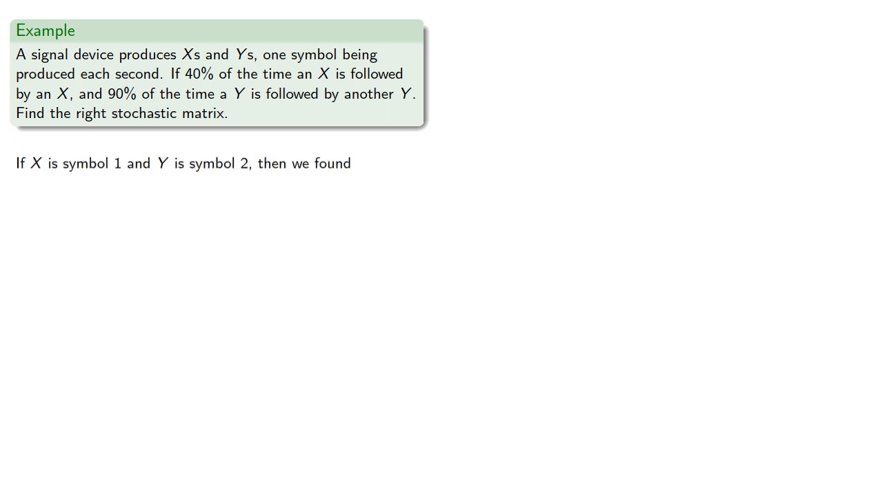
{"action": "key", "text": "Right"}
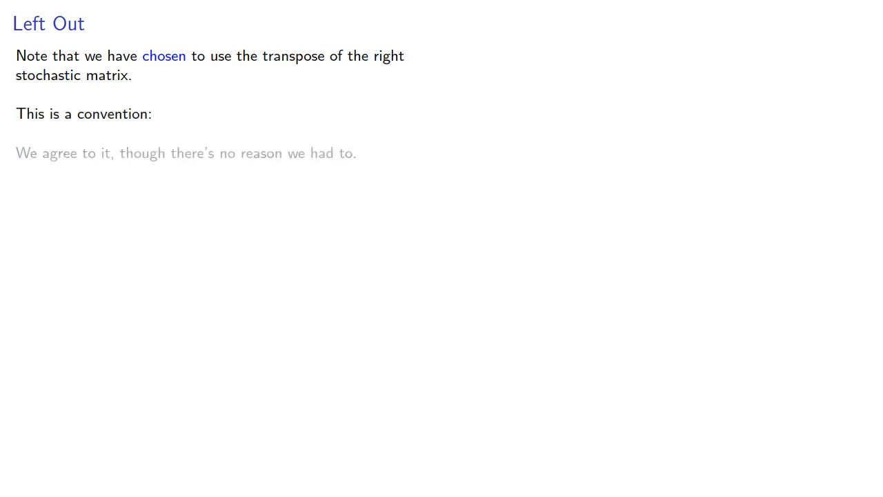